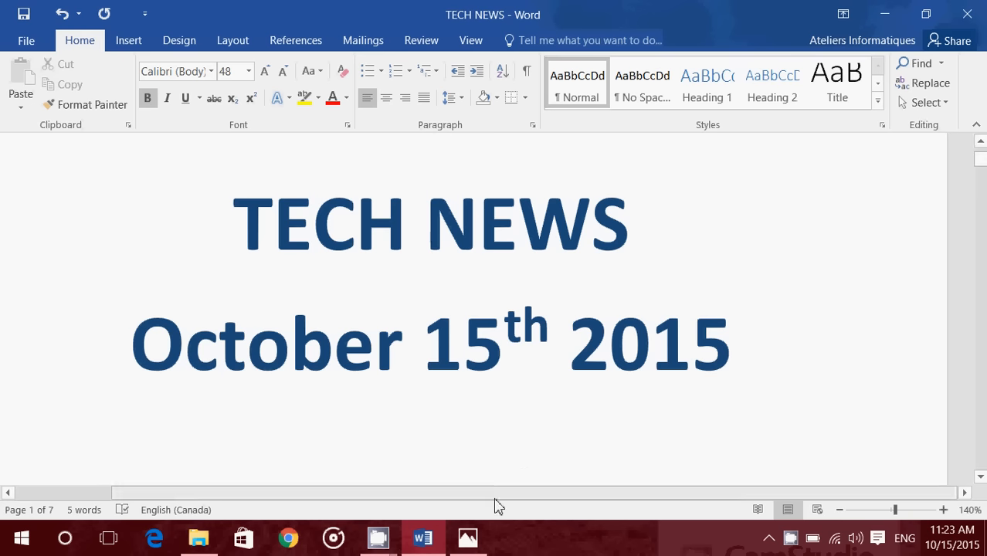
# - Switch from the Word title page to Photos and advance to the Surface Book laptop image
pyautogui.click(467, 537)
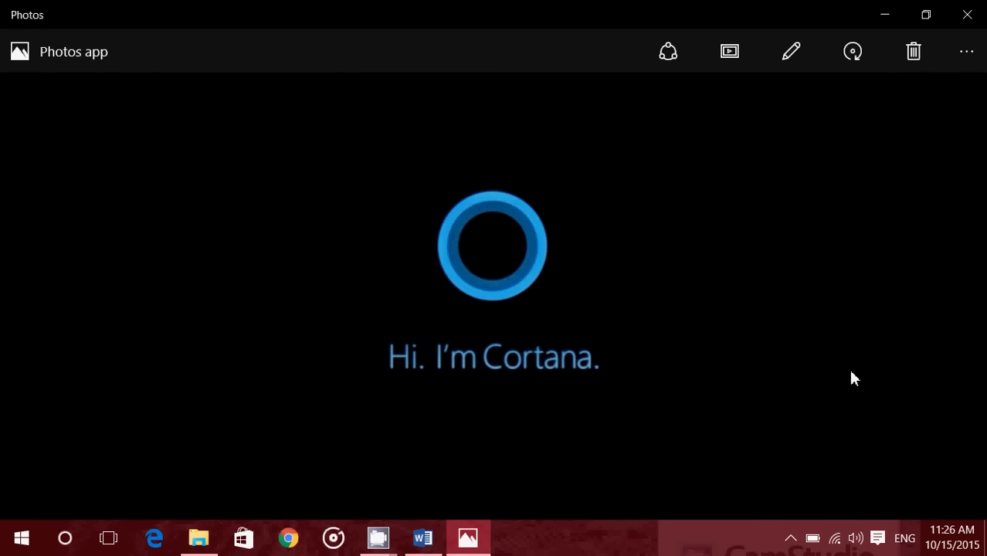
pyautogui.moveTo(973, 287)
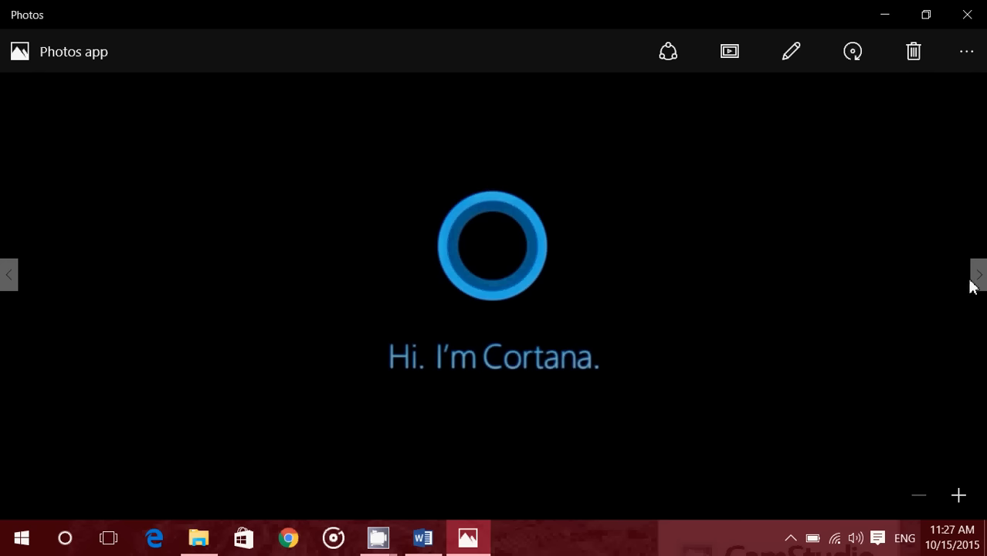
pyautogui.moveTo(899, 288)
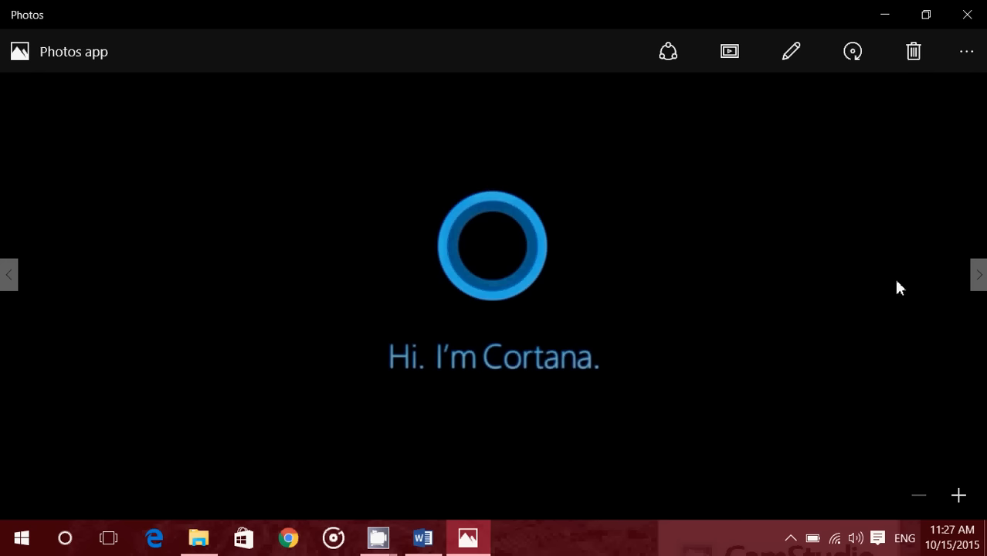
pyautogui.moveTo(979, 275)
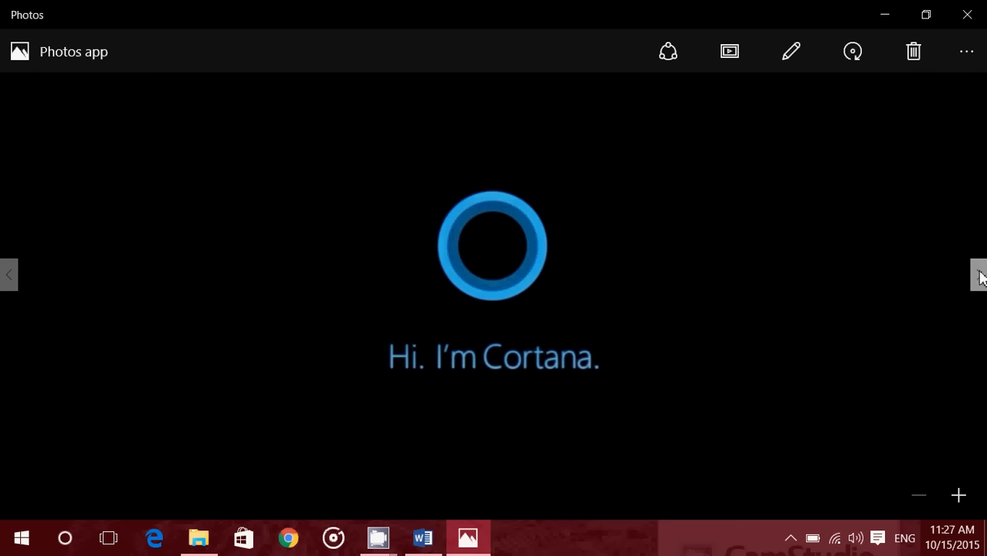
pyautogui.click(979, 275)
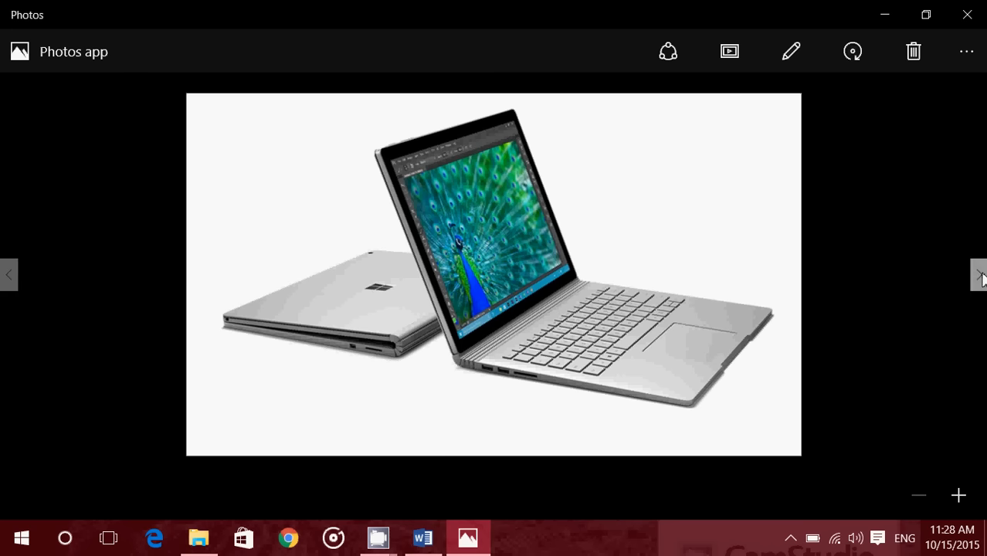
# - Advance to the Netflix logo image, then return to the TECH NEWS title page in Word
pyautogui.click(979, 275)
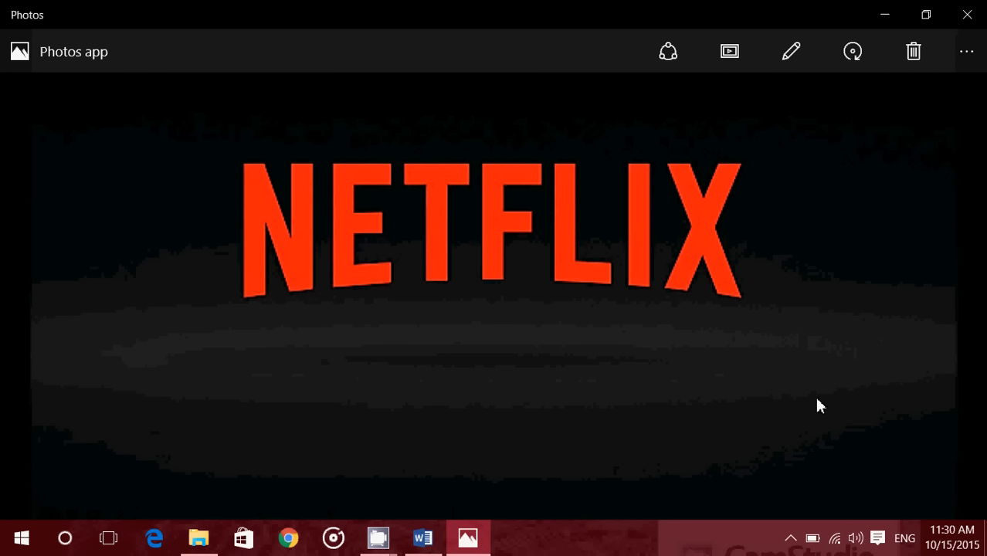
pyautogui.moveTo(812, 396)
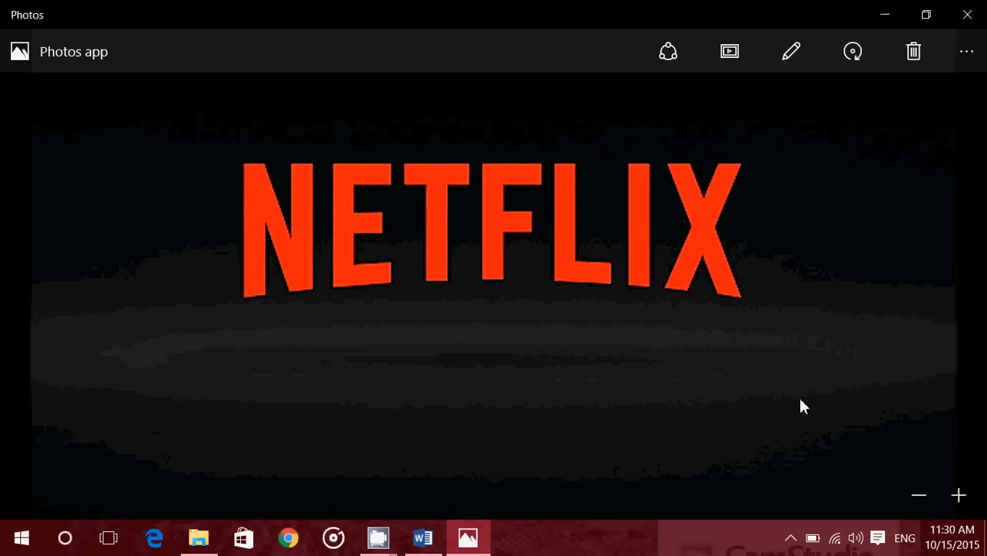
pyautogui.click(421, 537)
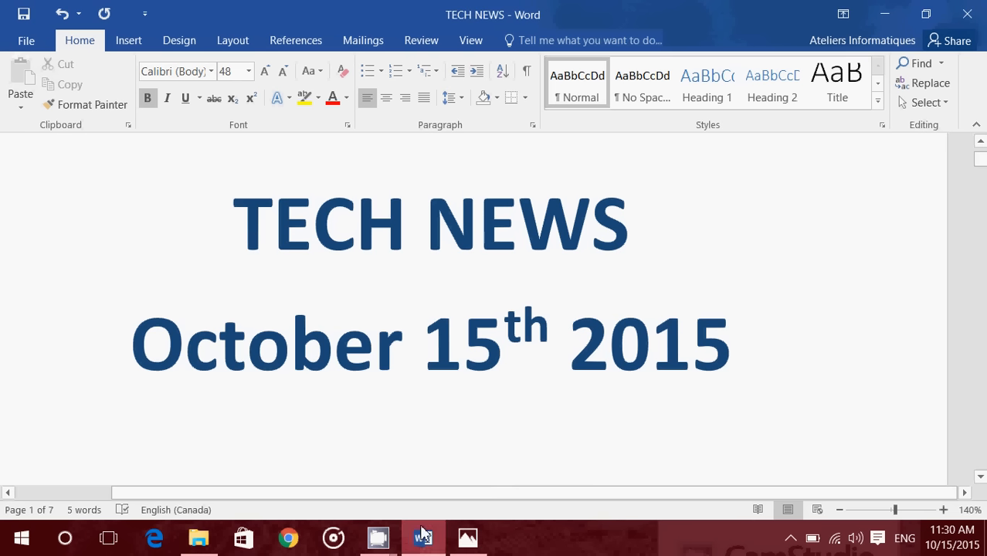